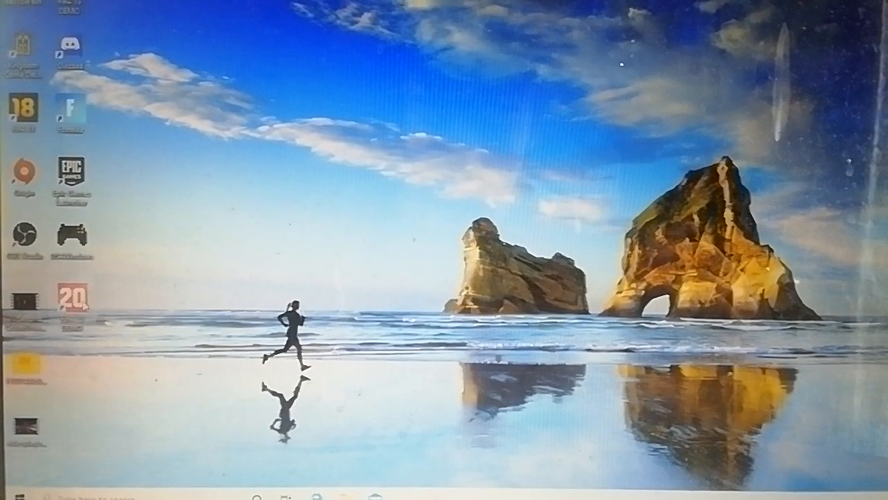
pyautogui.moveTo(75, 295)
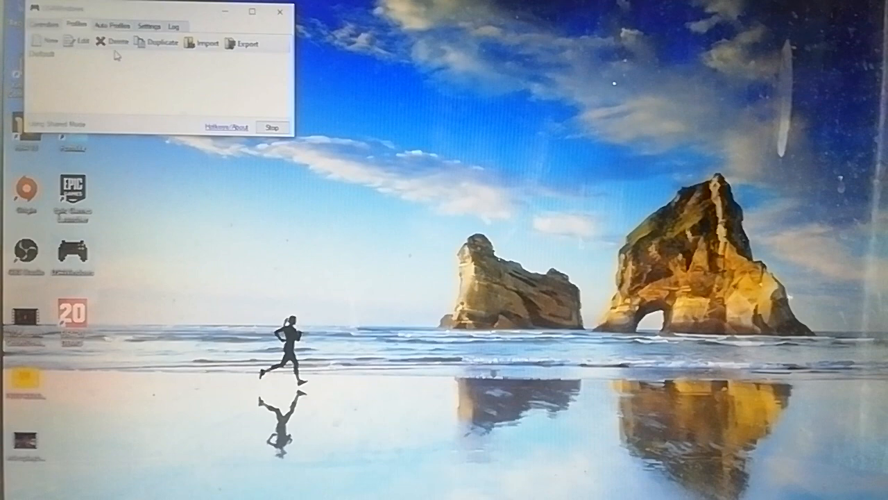
# Stop and close DS4Windows so only the desktop remains.
pyautogui.click(46, 28)
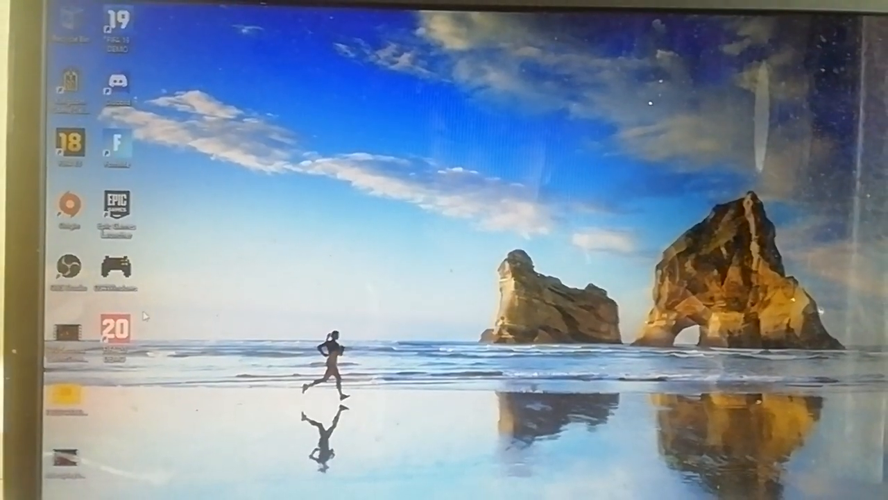
# Launch FIFA 20 from its desktop shortcut.
pyautogui.doubleClick(111, 335)
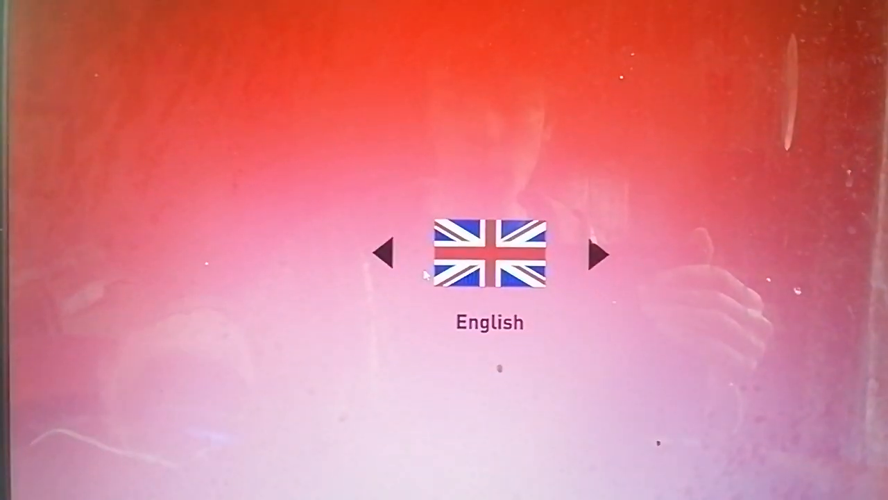
# Confirm English as the game language and load the home menu.
pyautogui.press('enter')
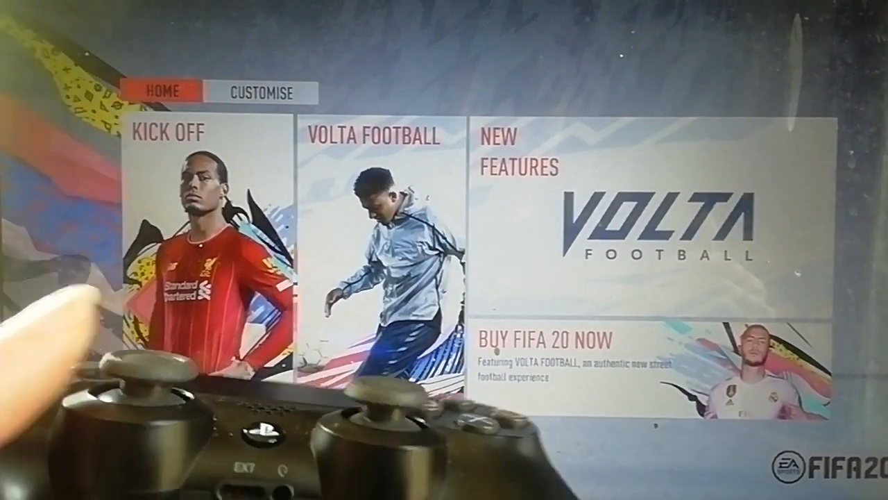
pyautogui.click(260, 92)
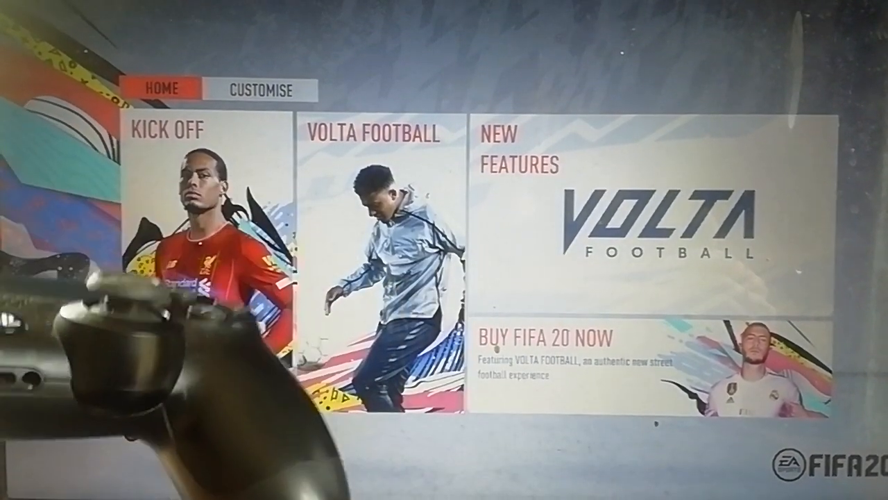
pyautogui.click(262, 88)
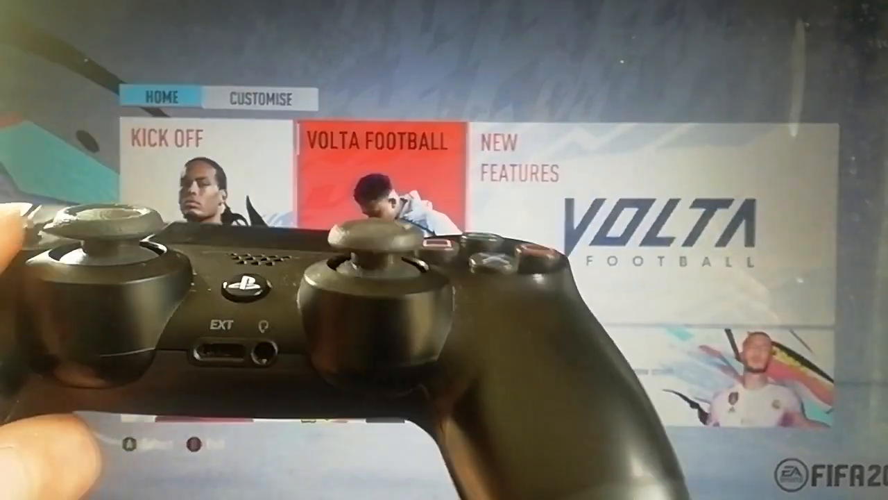
pyautogui.click(257, 100)
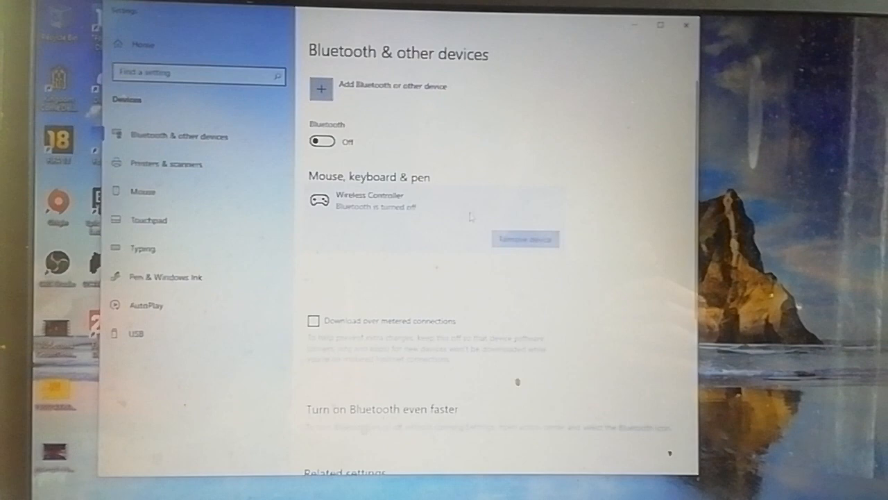
# Turn Bluetooth on and remove the previously paired Wireless Controller.
pyautogui.click(321, 141)
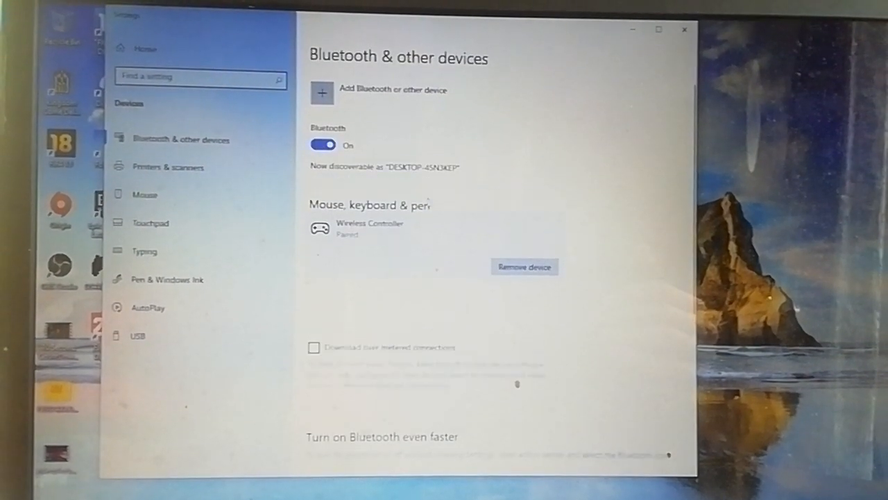
pyautogui.click(525, 266)
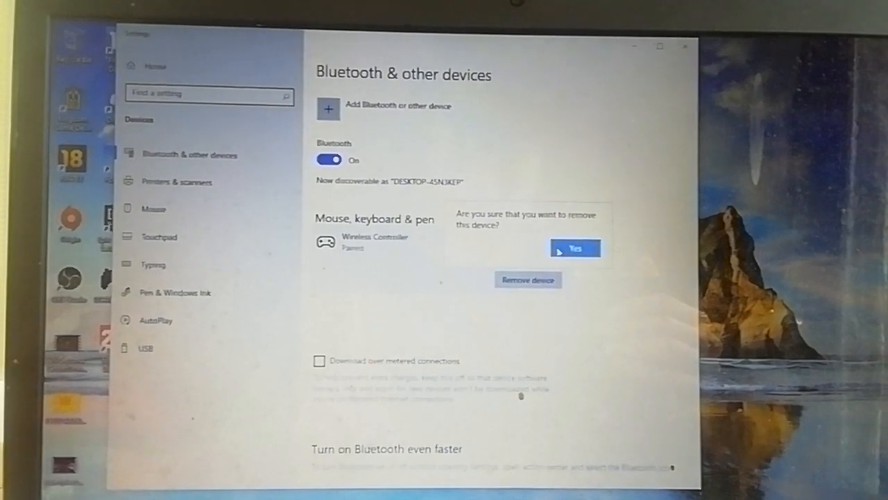
pyautogui.click(575, 247)
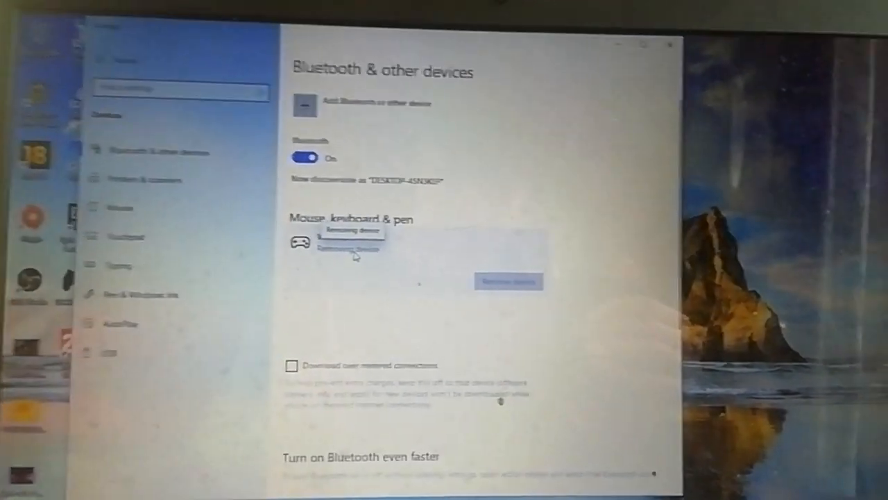
pyautogui.click(508, 281)
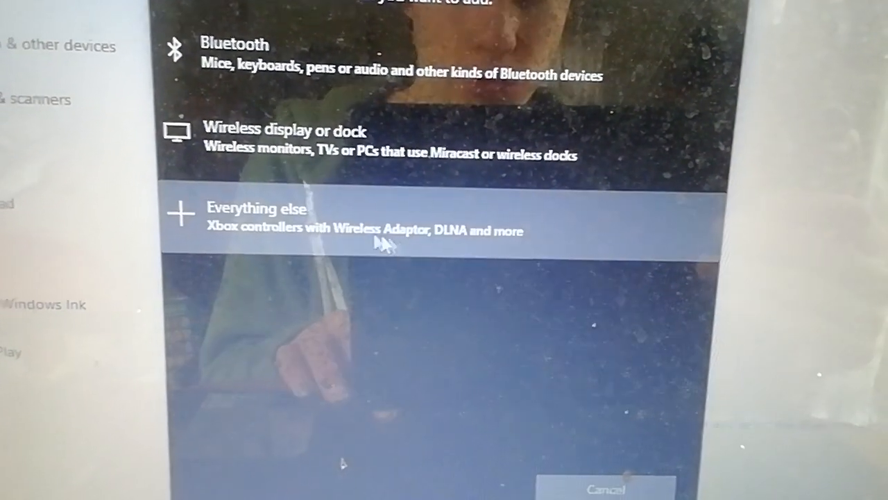
# Add a Bluetooth device, pair the detected Wireless Controller and finish.
pyautogui.click(234, 43)
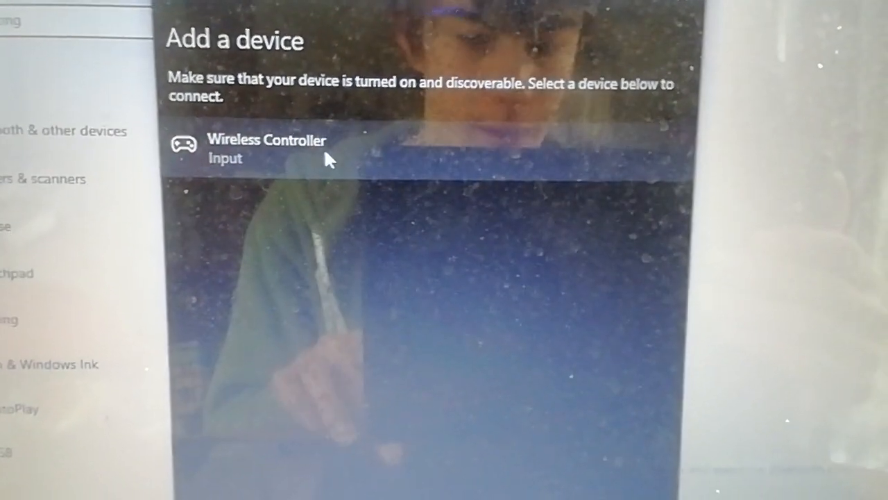
pyautogui.click(267, 139)
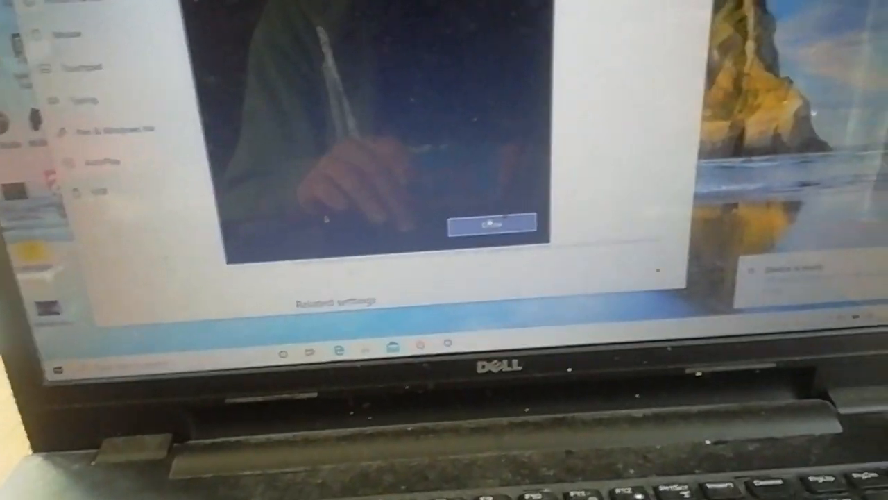
pyautogui.click(494, 222)
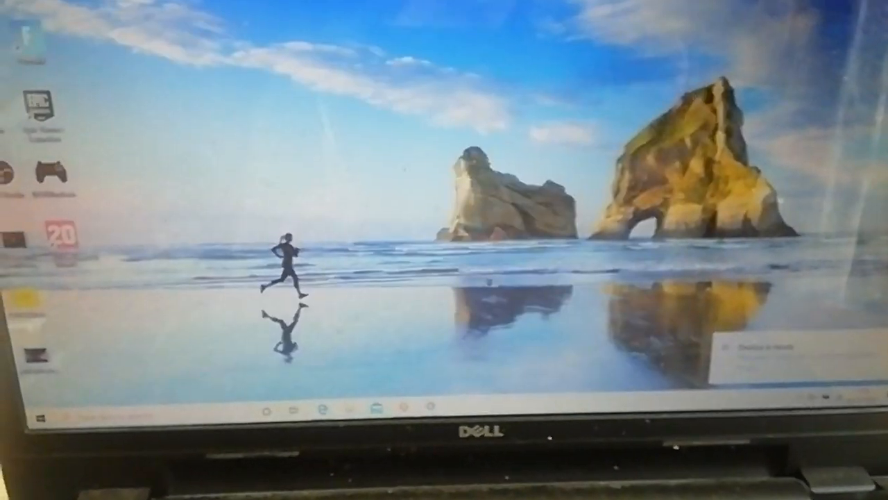